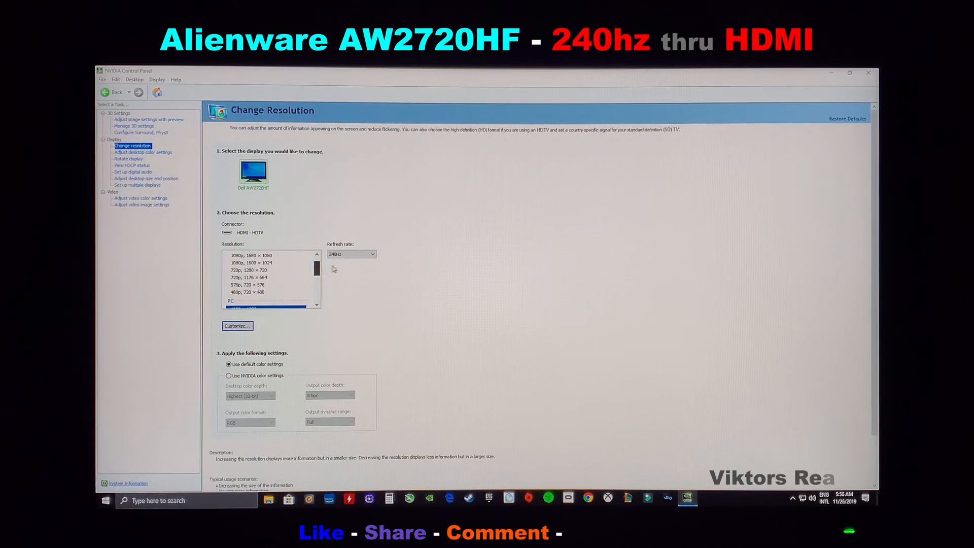
click(370, 253)
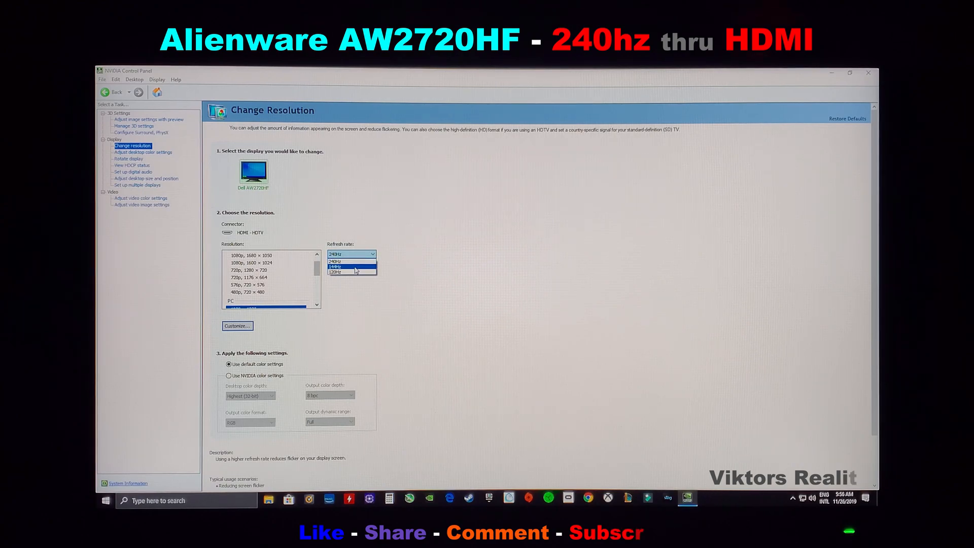
click(347, 261)
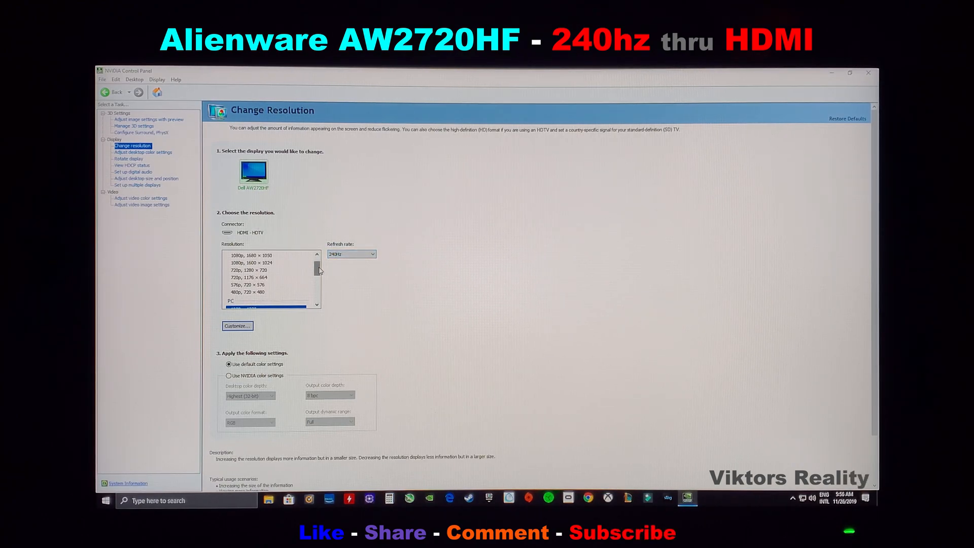